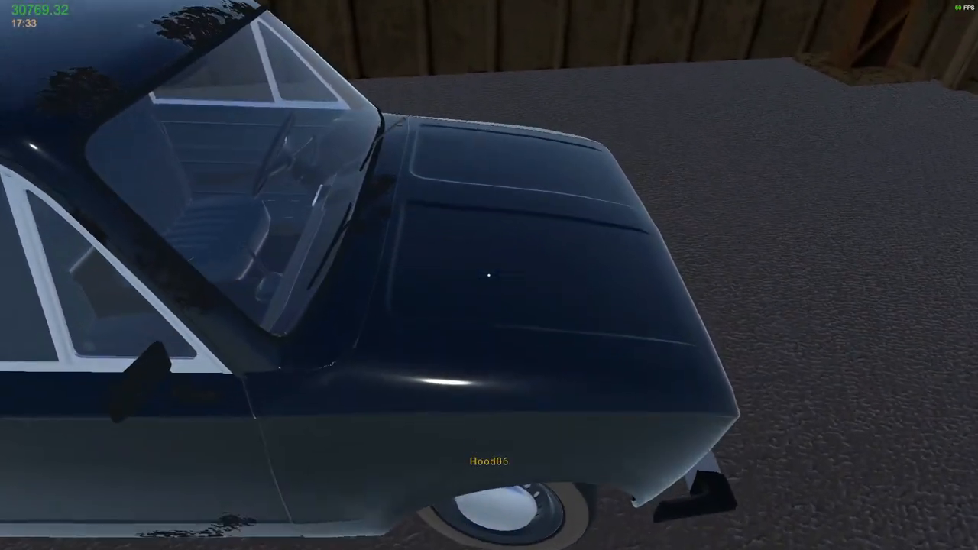
Show the dark Lada sedan's Car Information sheet with its 7634.59 asking price
{"action": "left_click", "coordinate": [485, 275]}
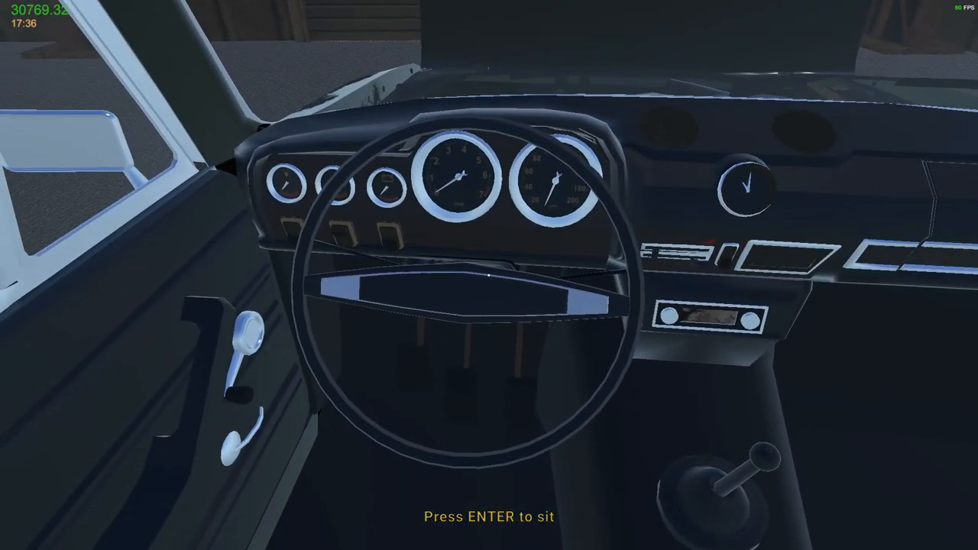
{"action": "key", "text": "enter"}
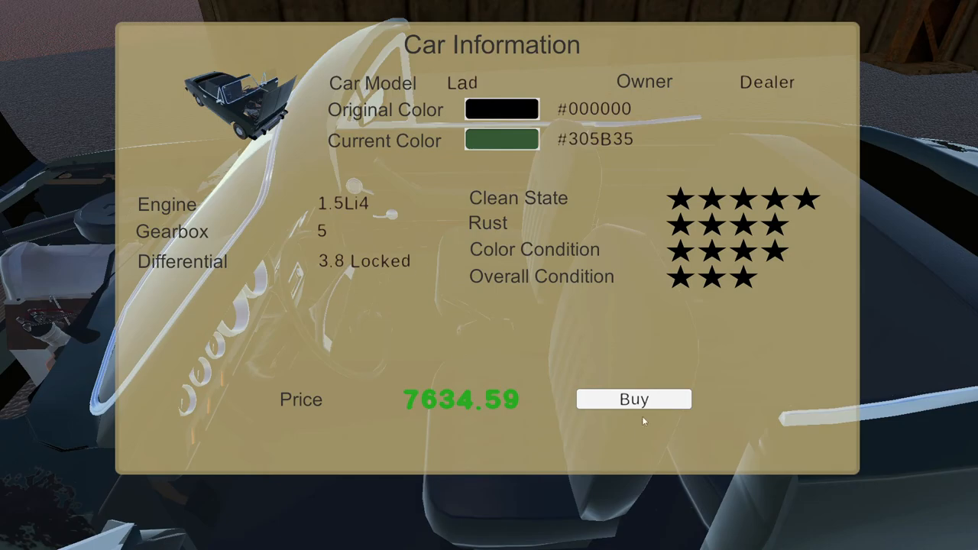
Buy the dark Lada for 7634.59, leaving funds at 23134.73
{"action": "left_click", "coordinate": [633, 399]}
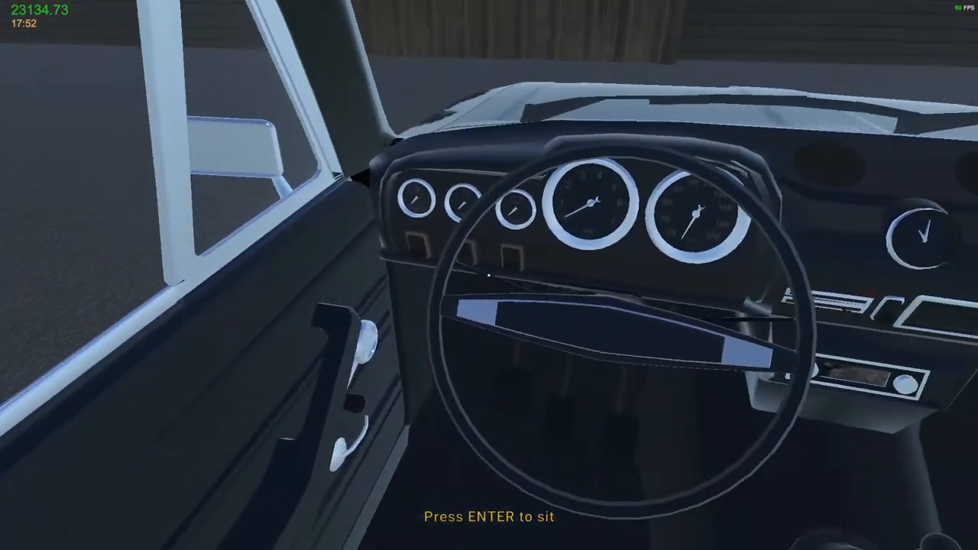
Sit in the Lada's driver's seat and turn the ignition key
{"action": "key", "text": "enter"}
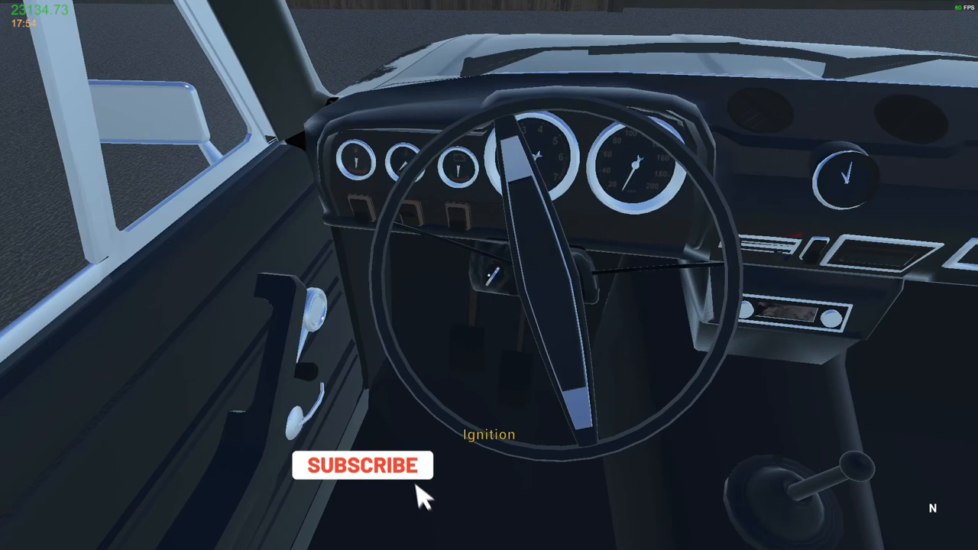
{"action": "left_click", "coordinate": [361, 465]}
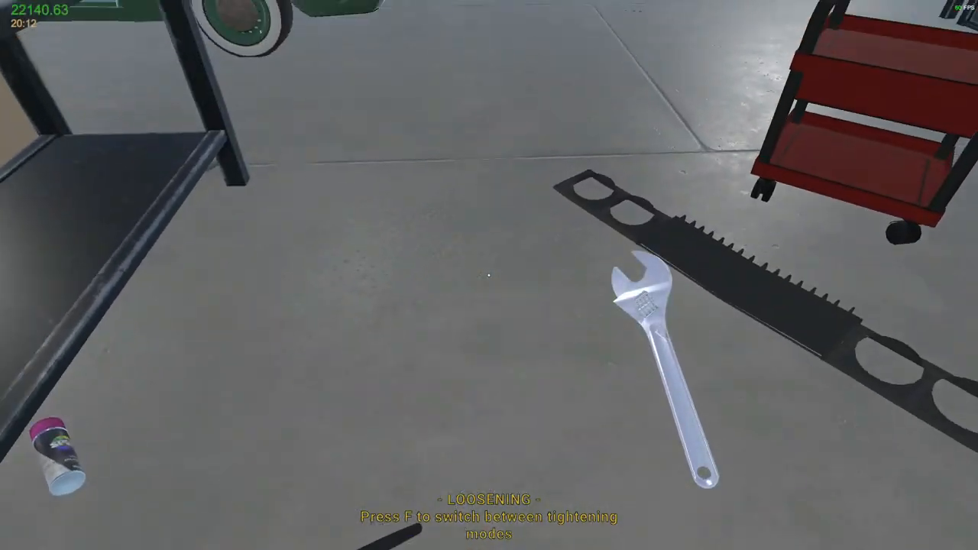
{"action": "key", "text": "f"}
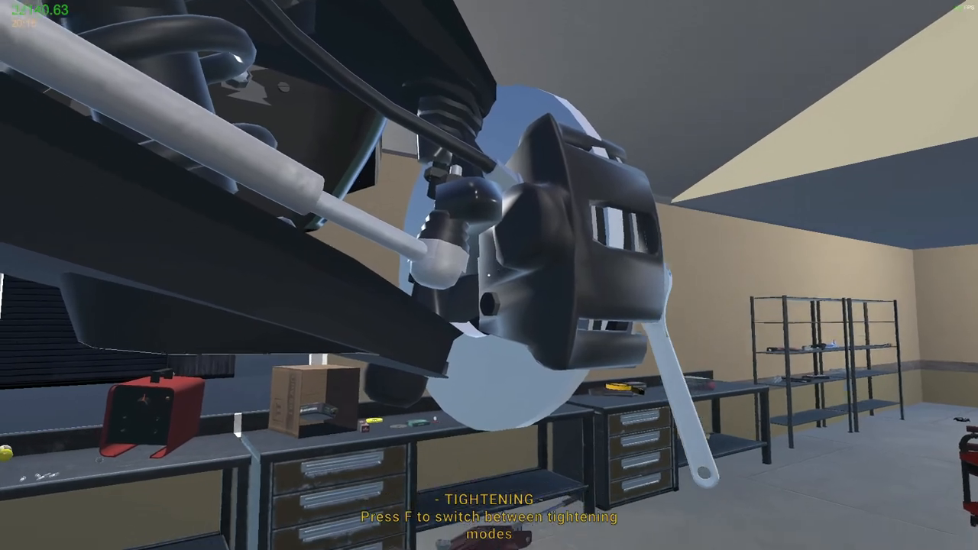
Undo the brake caliper bolt to free the wheel, brake disc and exhaust
{"action": "key", "text": "f"}
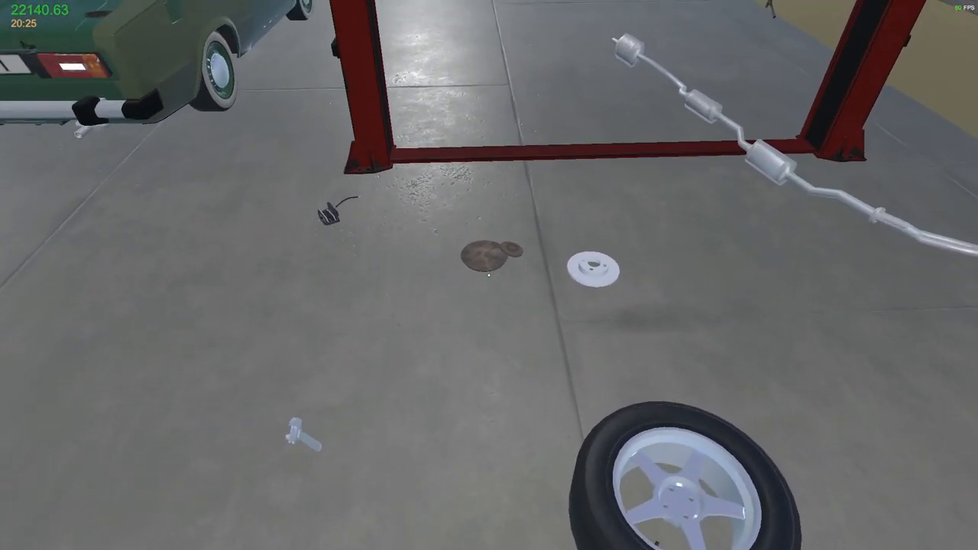
{"action": "mouse_move", "coordinate": [489, 275]}
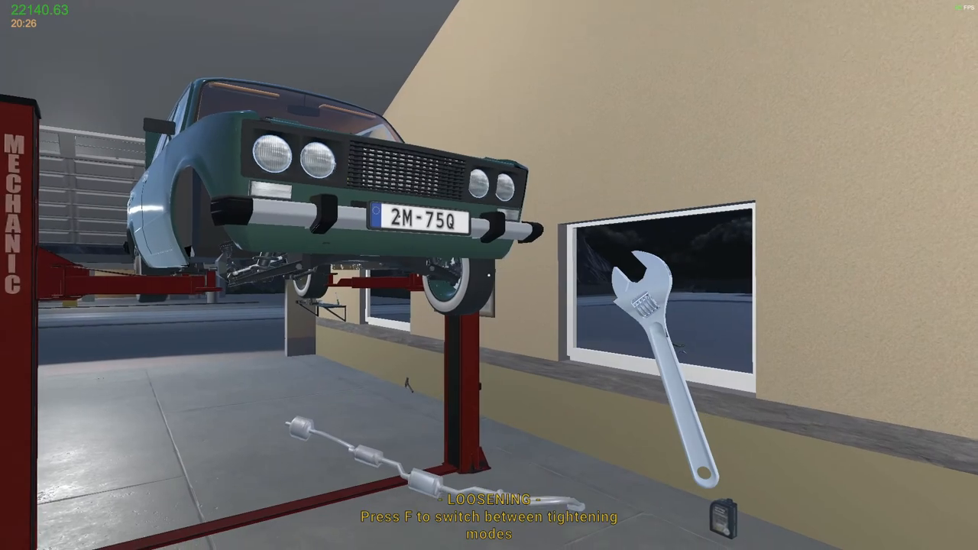
Switch the wrench back to tightening mode beside the lifted Lada
{"action": "key", "text": "f"}
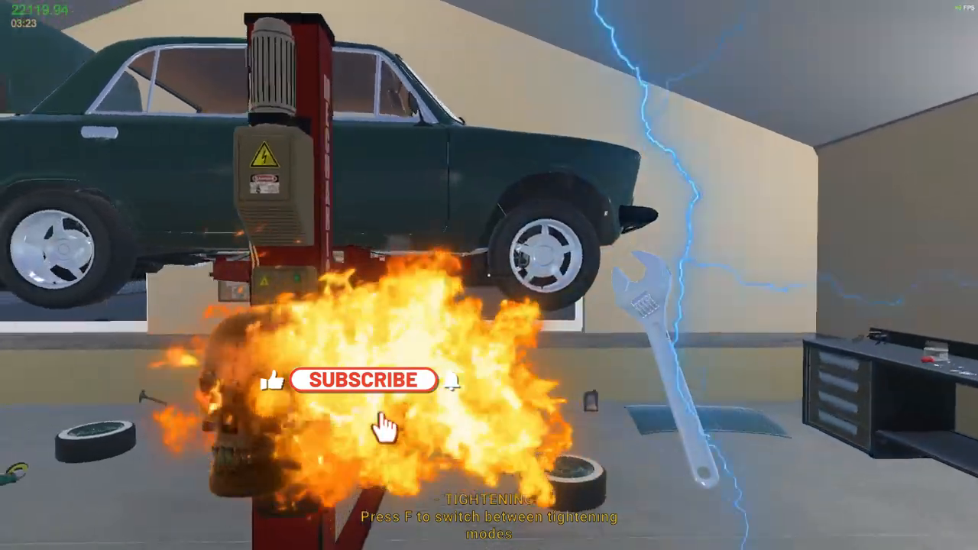
Refit the removed parts onto the Lada, clearing the garage floor
{"action": "left_click", "coordinate": [357, 385]}
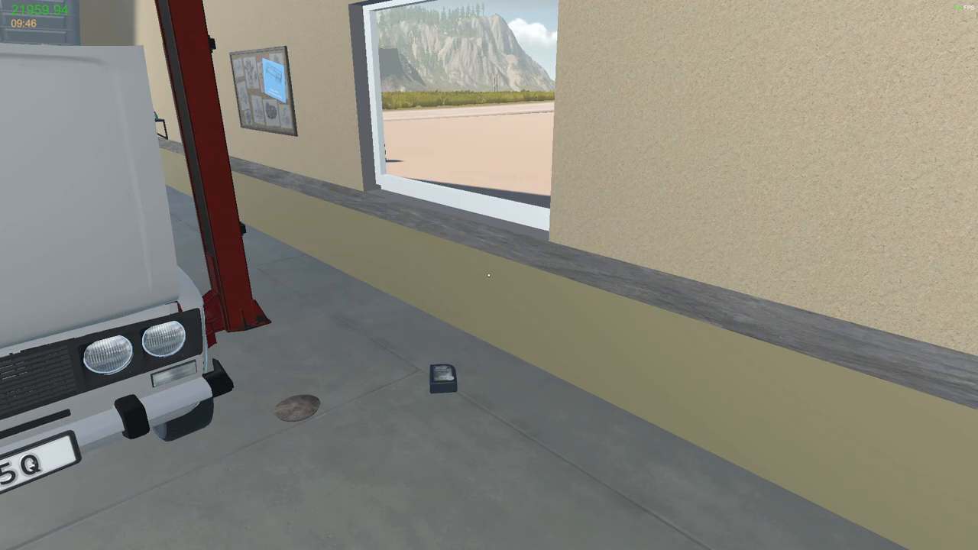
Leave the garage and reach the roadside gas station with the junkyard trip prompt
{"action": "key", "text": "Escape"}
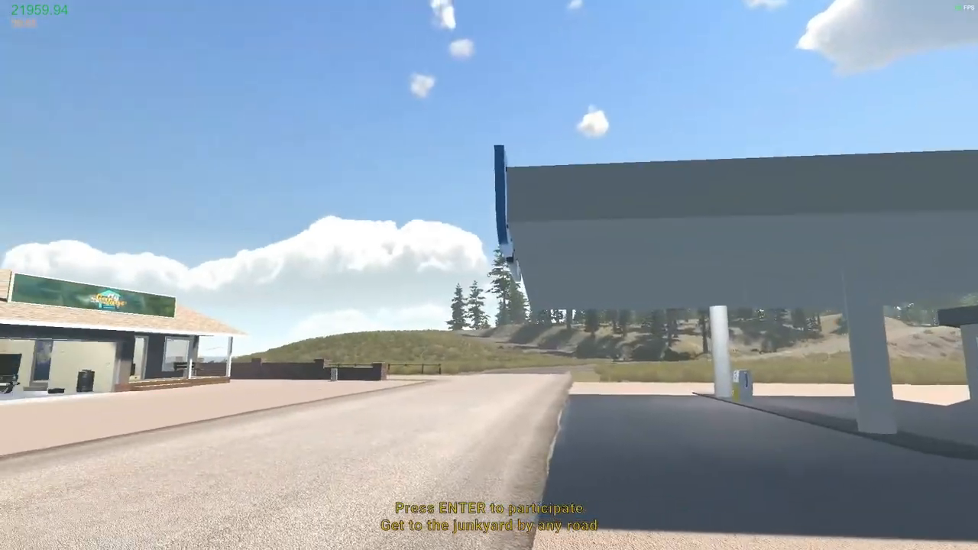
Accept the prompt and bring up the grey Lada's information with its 9088.14 price
{"action": "key", "text": "enter"}
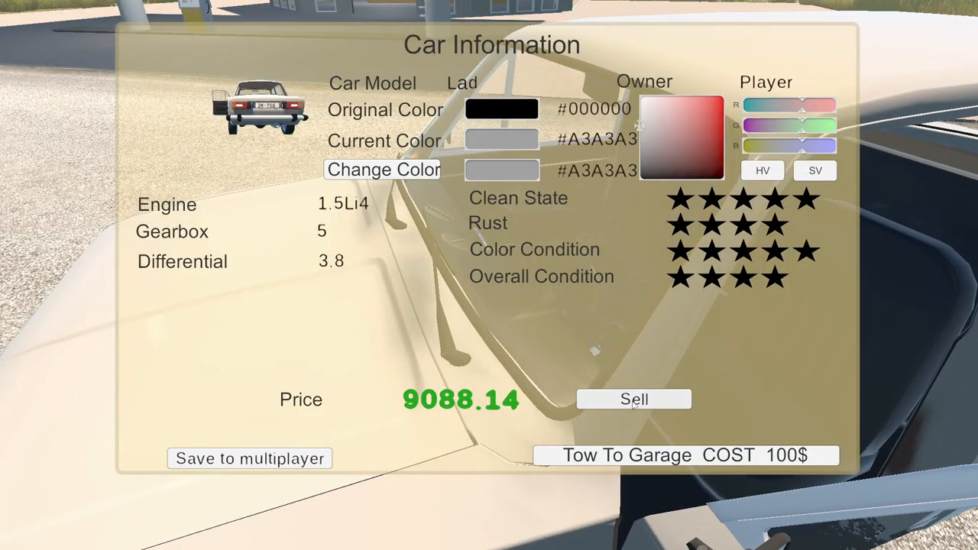
Sell the repaired Lada, raising funds to about 30865.65
{"action": "left_click", "coordinate": [633, 399]}
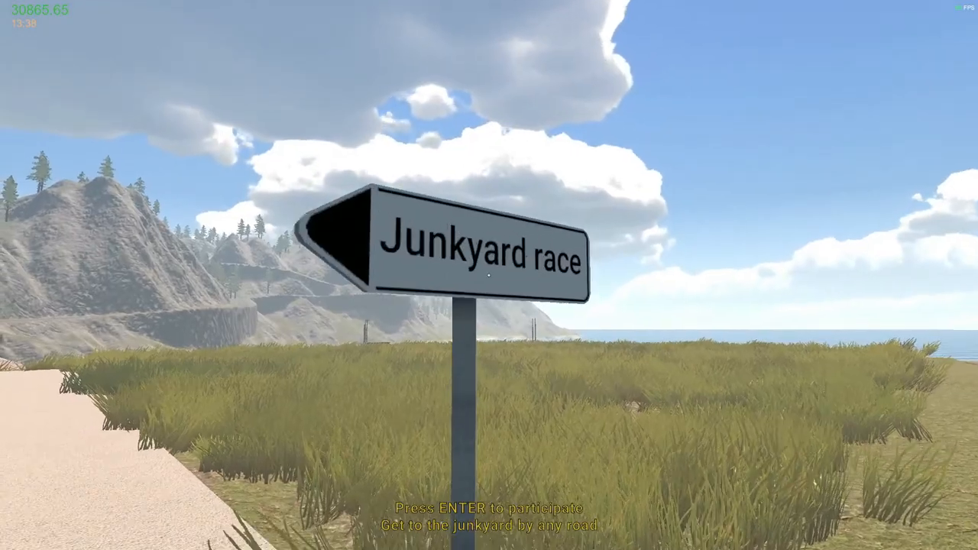
Join the junkyard race at the signpost and drive the green convertible to the crossroads
{"action": "key", "text": "enter"}
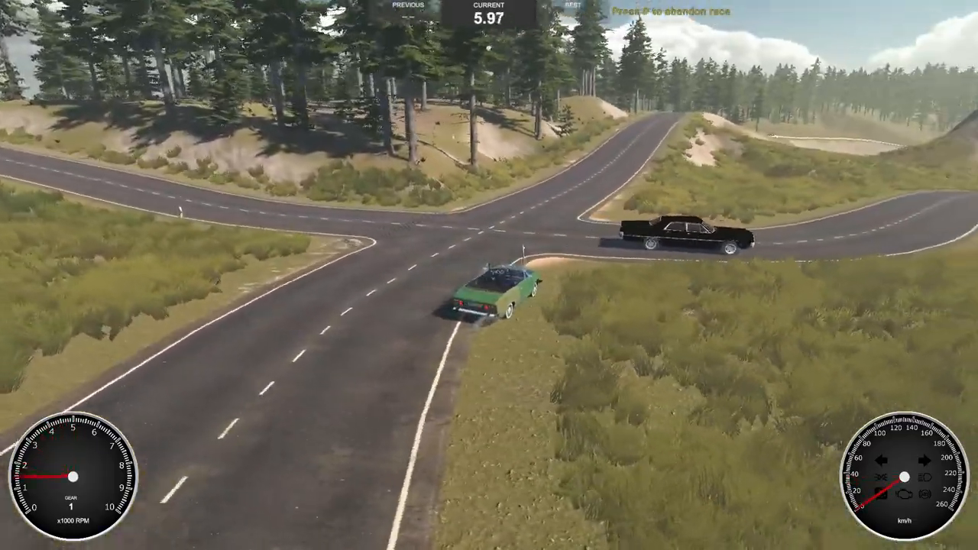
Reverse the green convertible, drive along the cliffside coastal road, then switch to cockpit view
{"action": "key", "text": "r"}
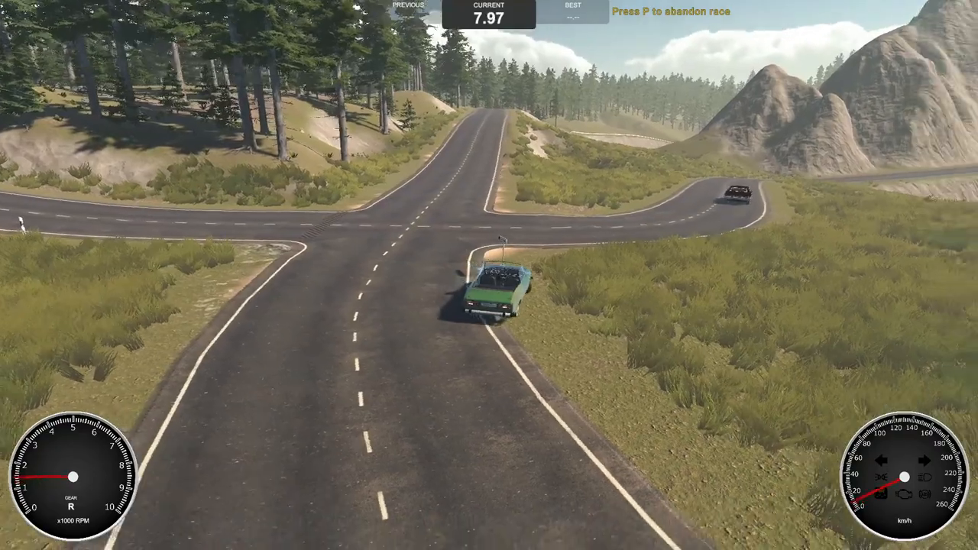
{"action": "key", "text": "w"}
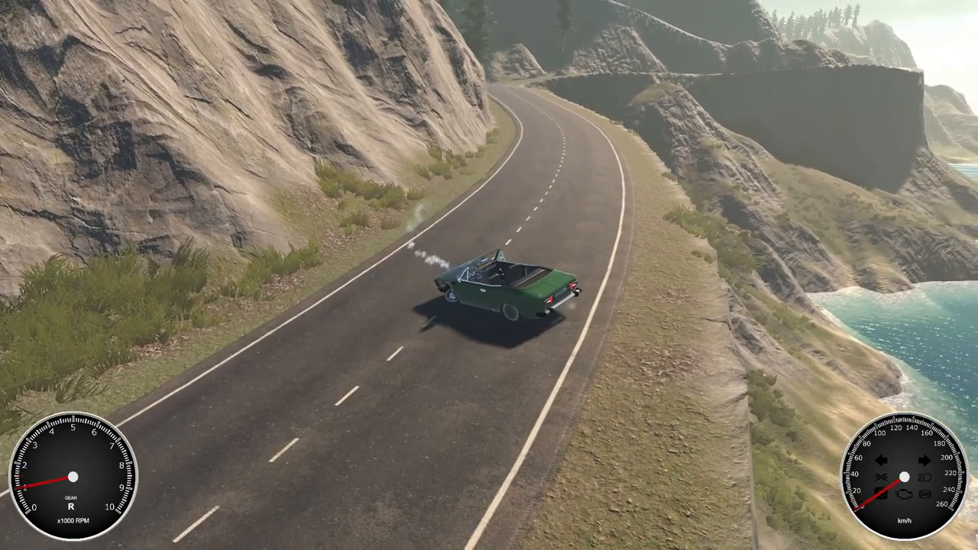
{"action": "key", "text": "c"}
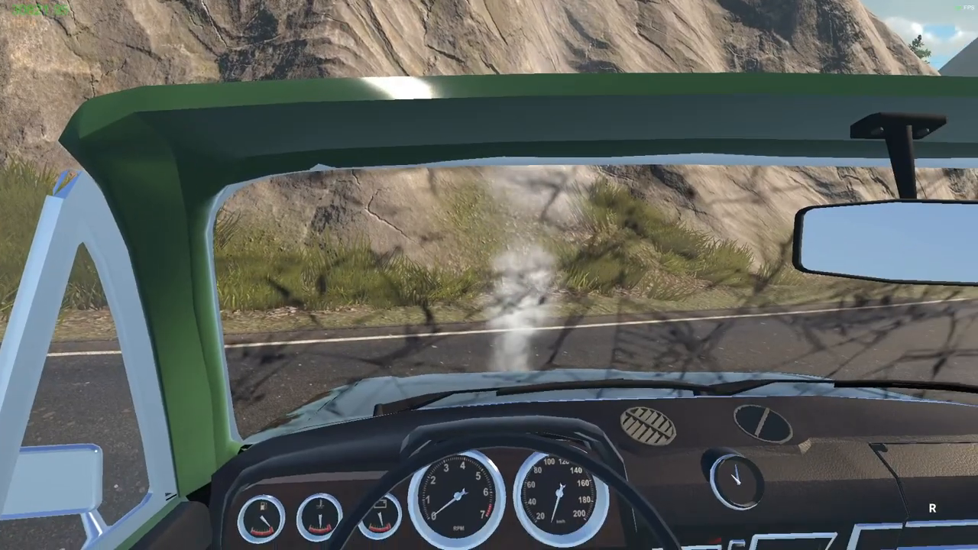